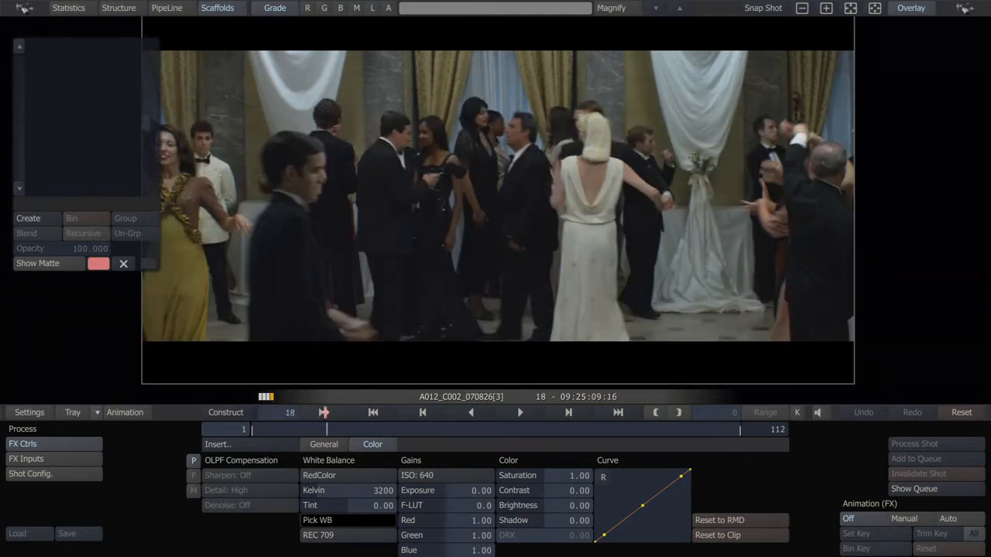
# - Play through the ballroom shot and stop around frame 85 with the red-dress woman facing camera
pyautogui.click(520, 412)
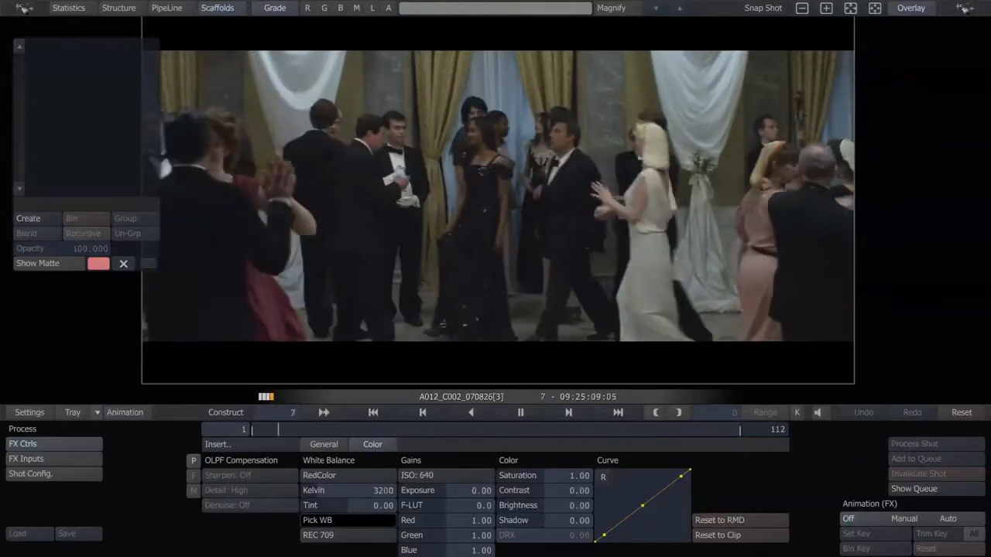
pyautogui.click(521, 412)
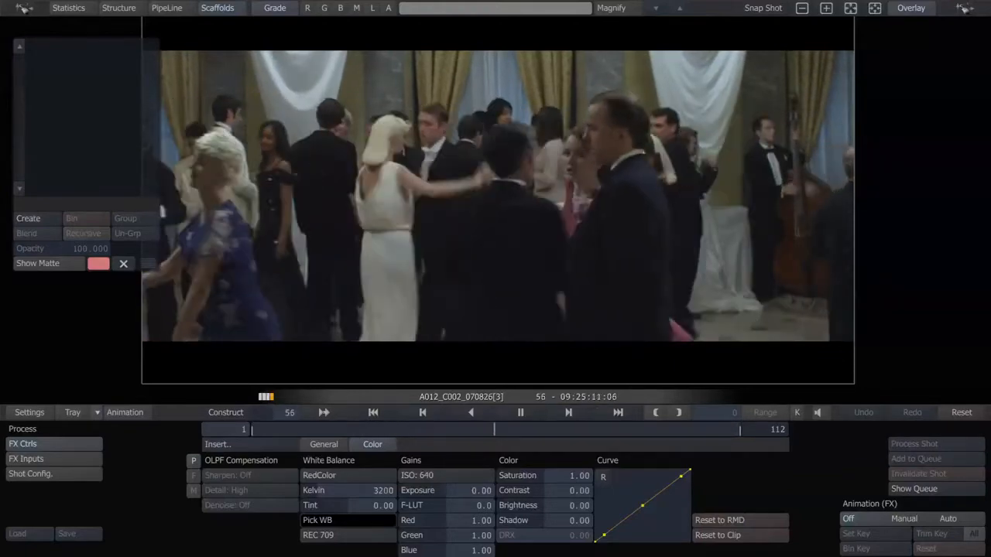
pyautogui.click(520, 412)
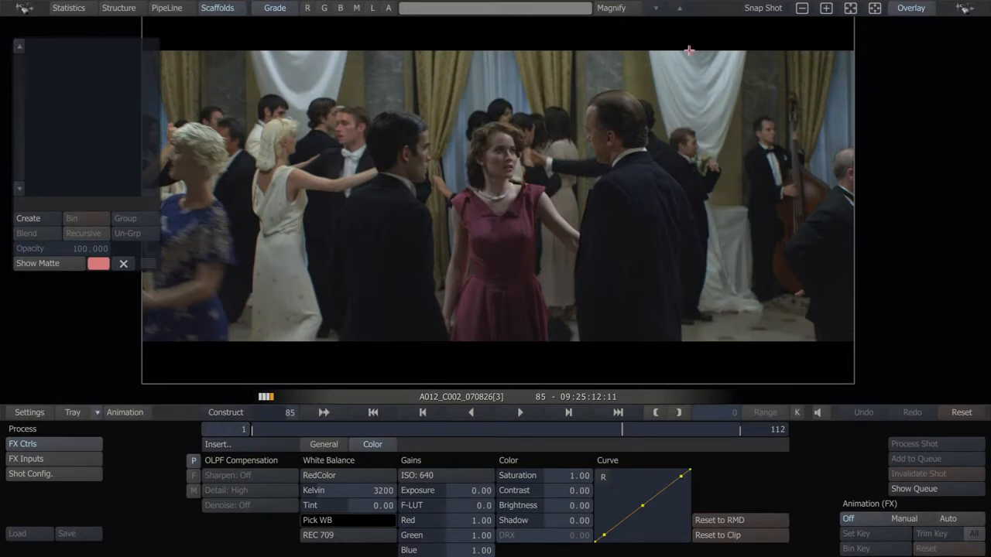
pyautogui.moveTo(480, 196)
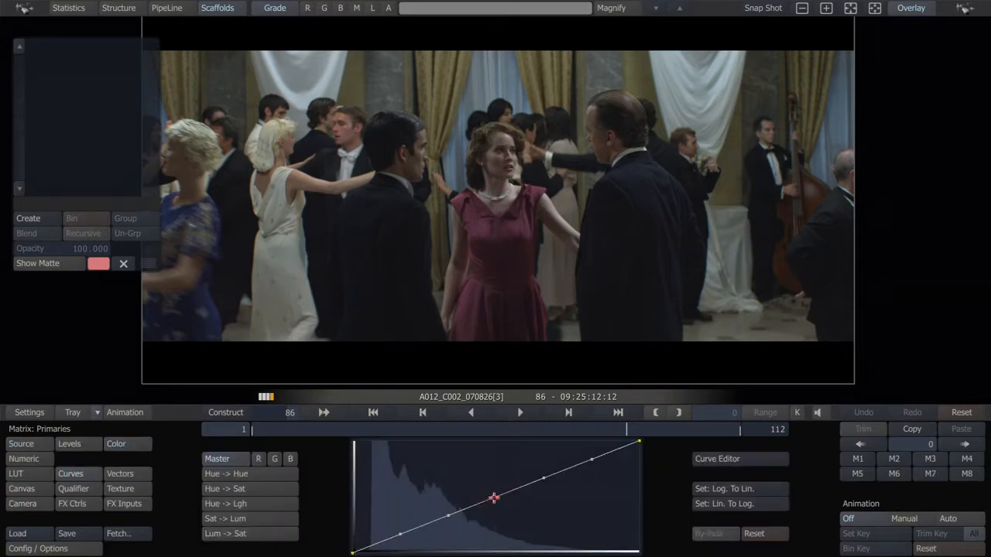
# - Lift the master curve's mids and highlights for brighter faces, then review playback on another frame
pyautogui.moveTo(494, 499); pyautogui.dragTo(542, 446)
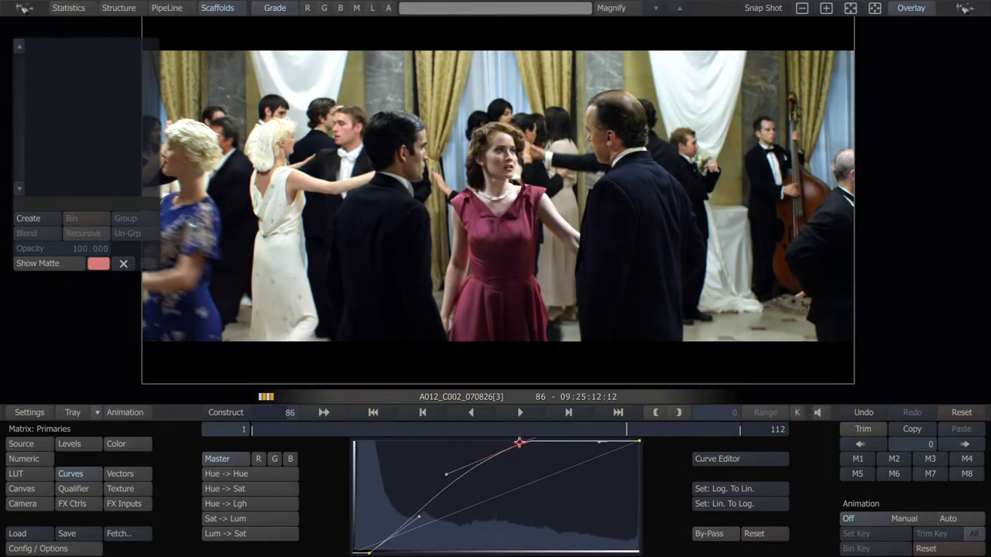
pyautogui.moveTo(519, 443); pyautogui.dragTo(518, 447)
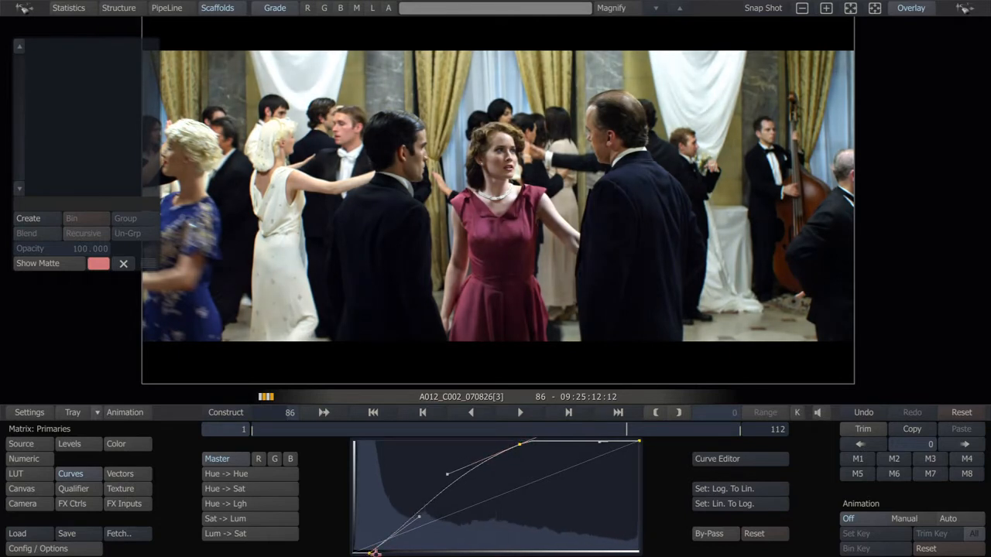
pyautogui.moveTo(726, 53)
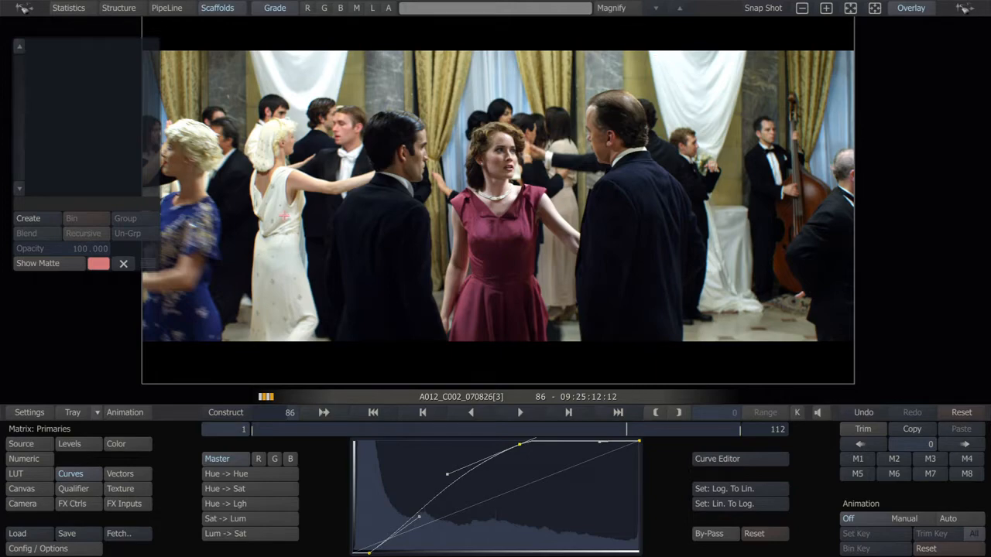
pyautogui.click(520, 412)
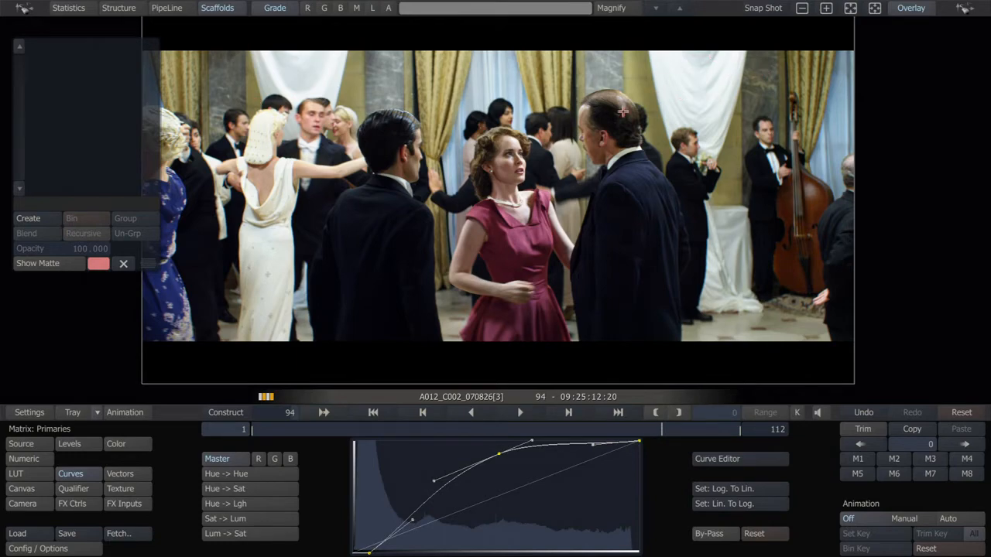
pyautogui.click(520, 411)
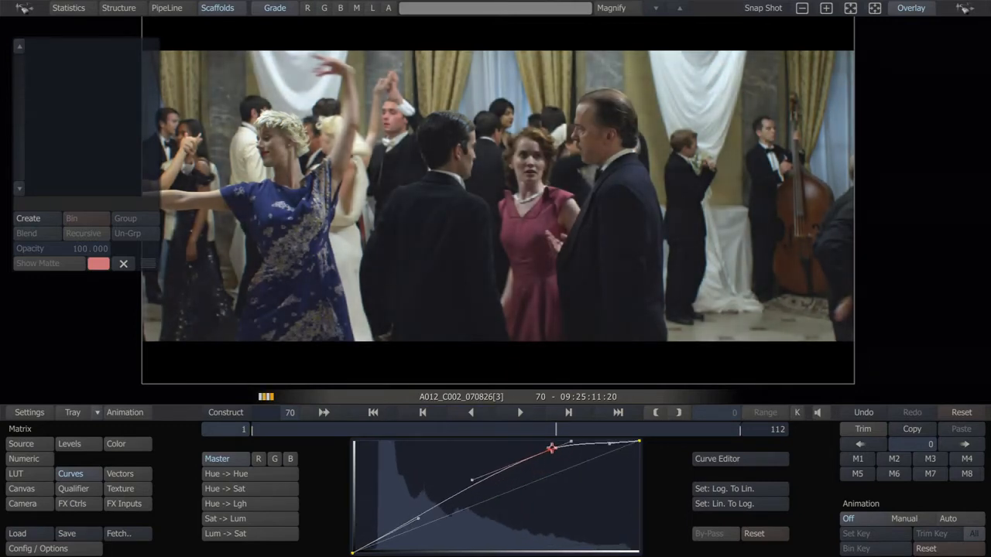
# - Reshape the curve's highlight point while checking the histogram and waveform
pyautogui.moveTo(551, 449); pyautogui.dragTo(540, 456)
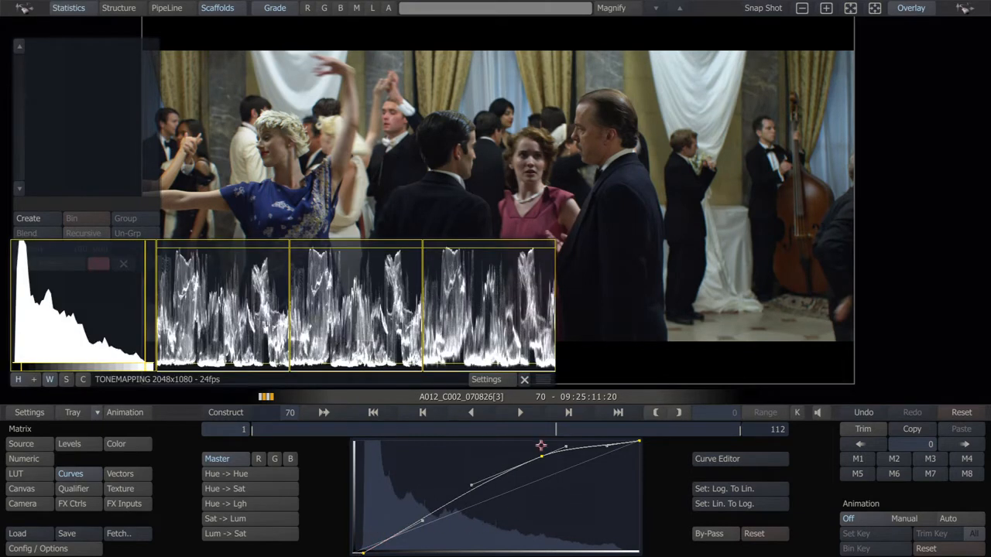
pyautogui.moveTo(542, 446); pyautogui.dragTo(534, 453)
pyautogui.write('b')
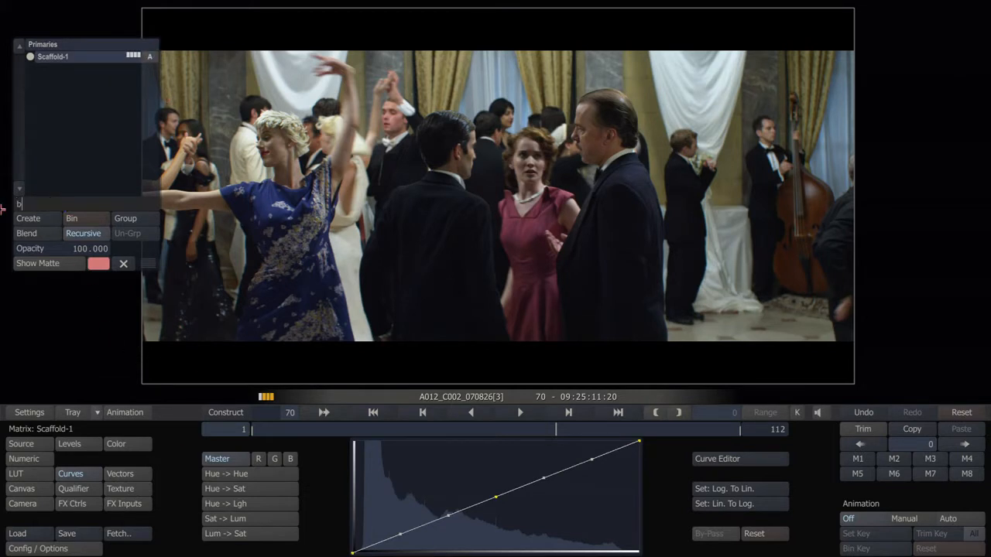
# - Name the new scaffold basegrade and set its curve's highlight and black points
pyautogui.write('asegrade')
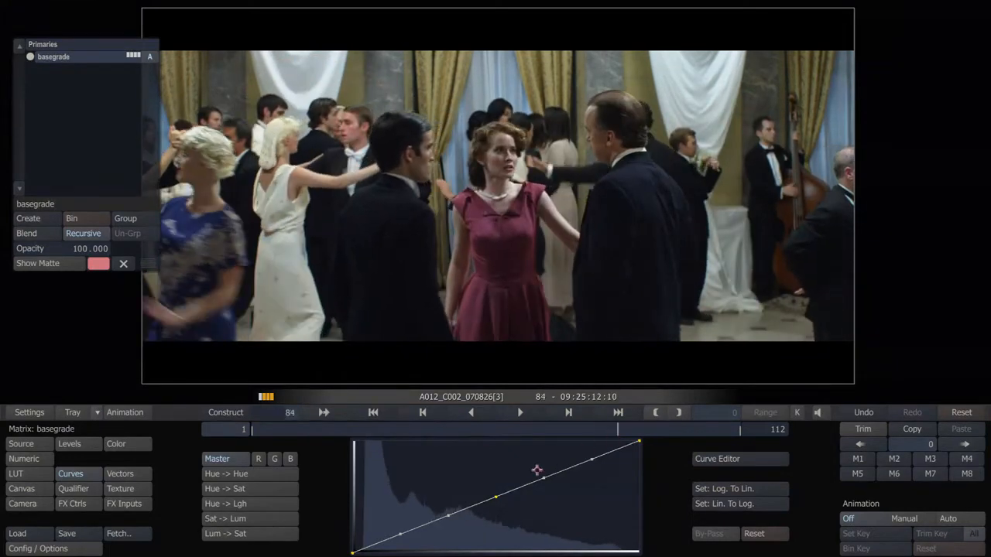
pyautogui.moveTo(539, 472); pyautogui.dragTo(527, 456)
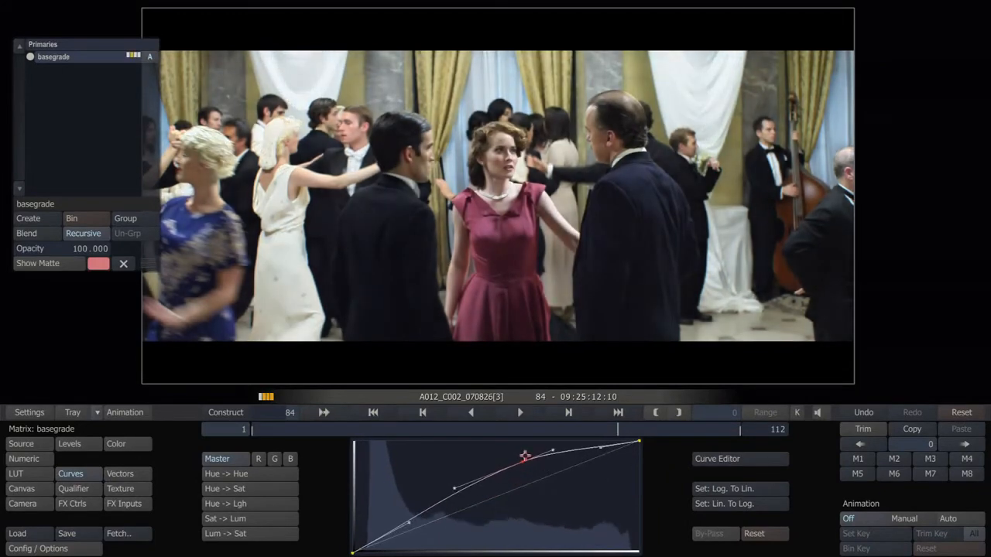
pyautogui.moveTo(525, 455); pyautogui.dragTo(551, 451)
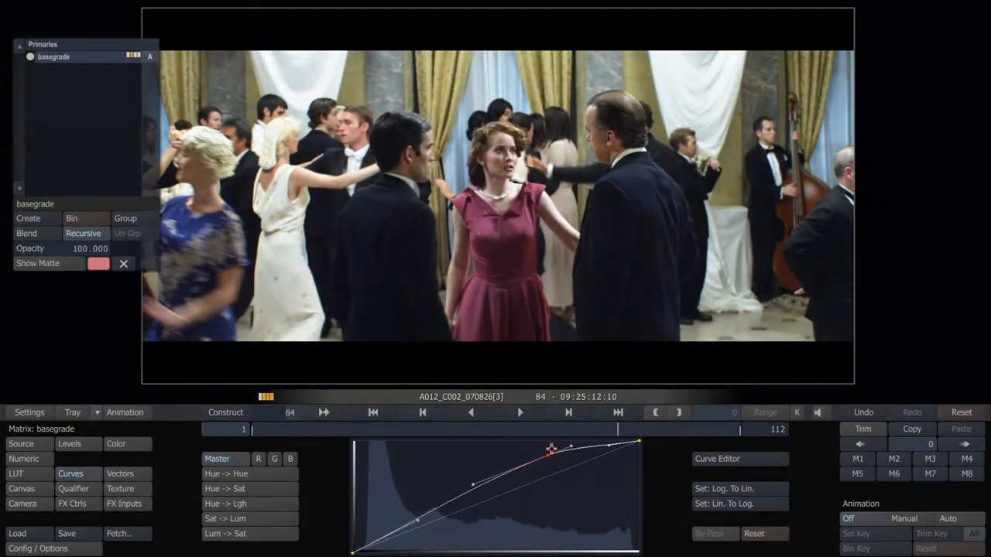
pyautogui.moveTo(551, 450); pyautogui.dragTo(543, 457)
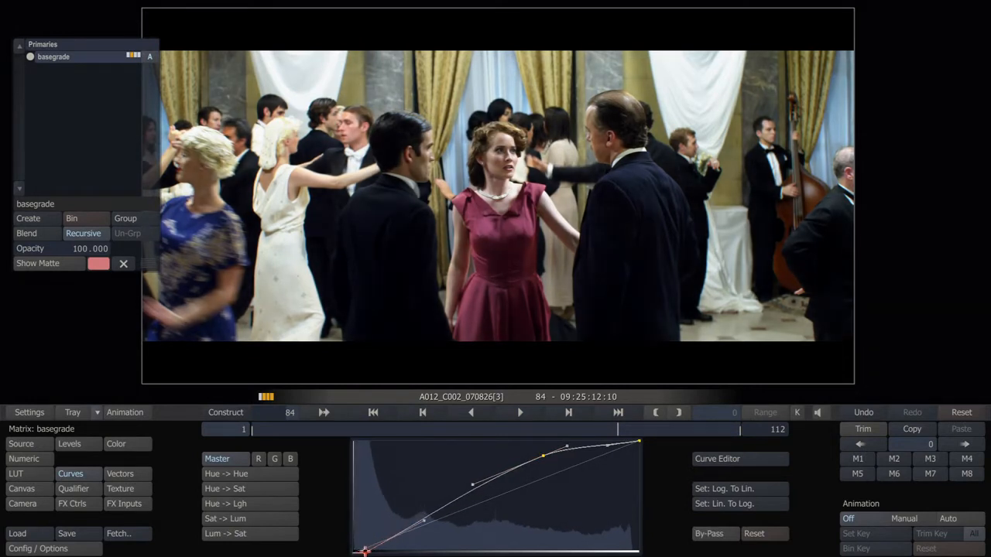
# - Shape the basegrade curve's midtones so faces read brighter and settle the final curve
pyautogui.moveTo(567, 446); pyautogui.dragTo(539, 455)
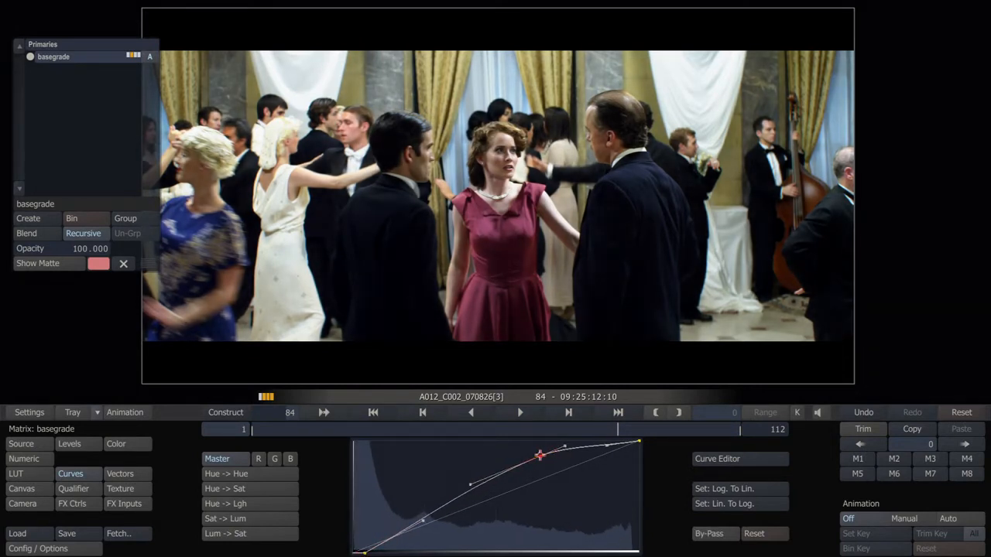
pyautogui.moveTo(538, 455); pyautogui.dragTo(468, 493)
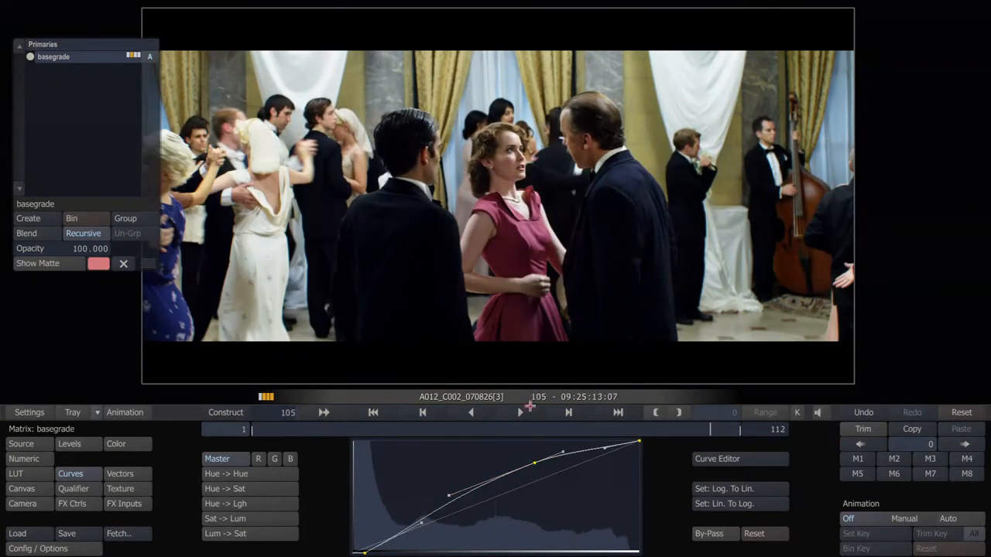
pyautogui.moveTo(534, 462); pyautogui.dragTo(529, 468)
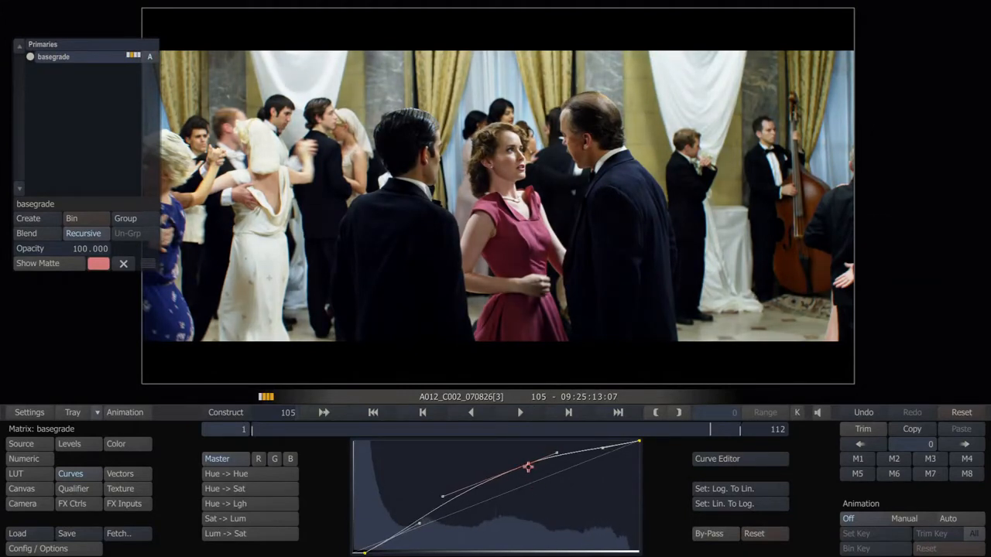
pyautogui.moveTo(529, 467); pyautogui.dragTo(409, 525)
pyautogui.write('highs')
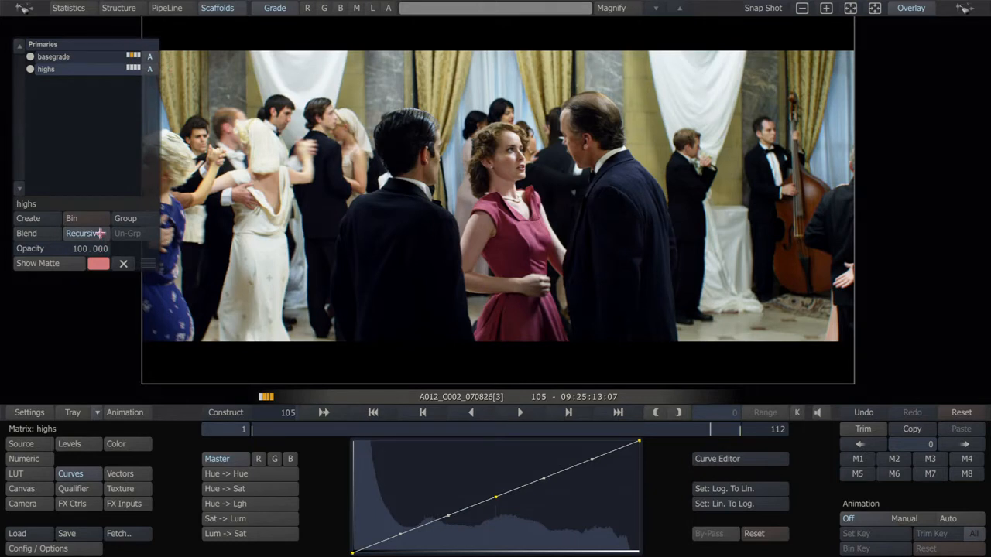
# - Create a second scaffold named highs beside basegrade for a highlight correction
pyautogui.click(53, 55)
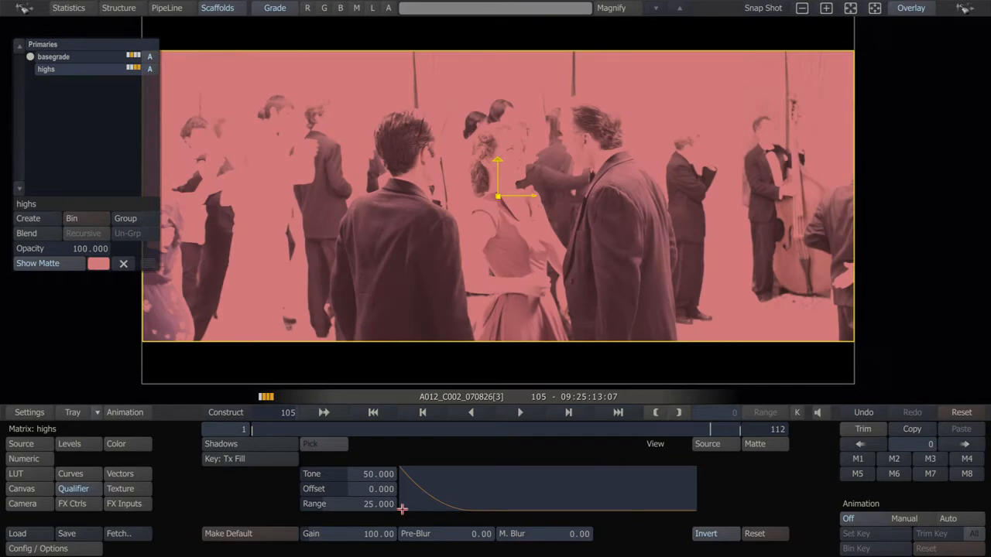
# - Narrow the highs qualifier onto the bright curtains so only highlights are keyed, then review a frame
pyautogui.moveTo(368, 489); pyautogui.dragTo(368, 483)
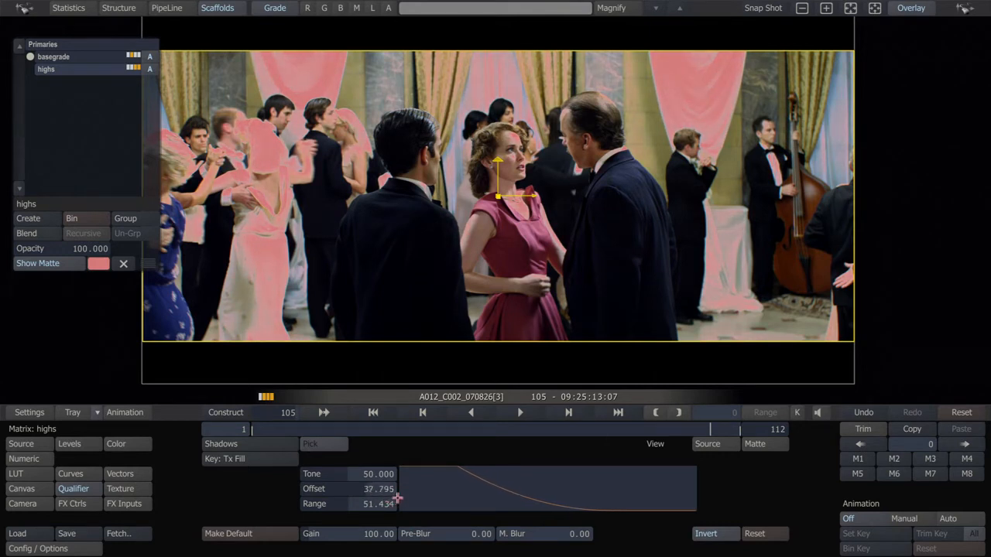
pyautogui.moveTo(380, 490); pyautogui.dragTo(380, 489)
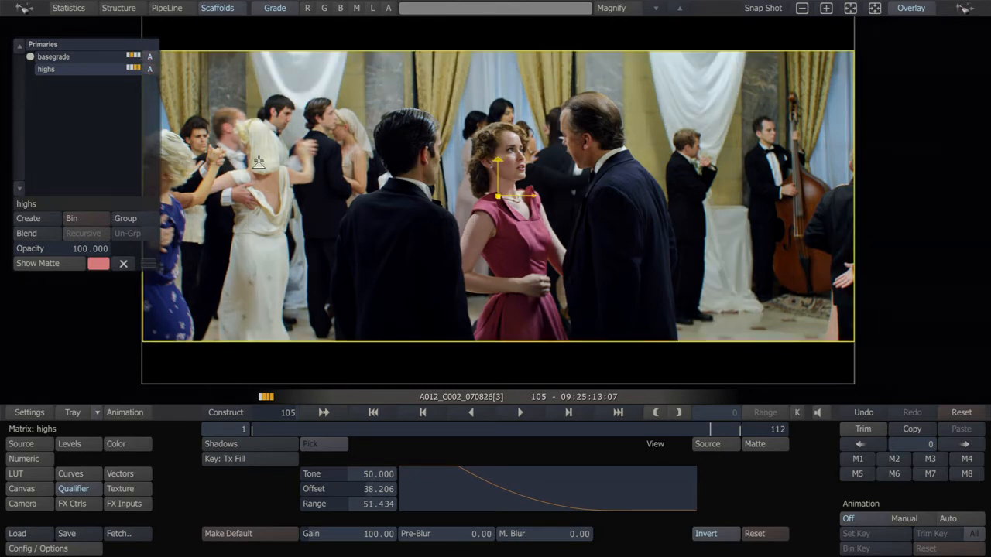
pyautogui.click(521, 412)
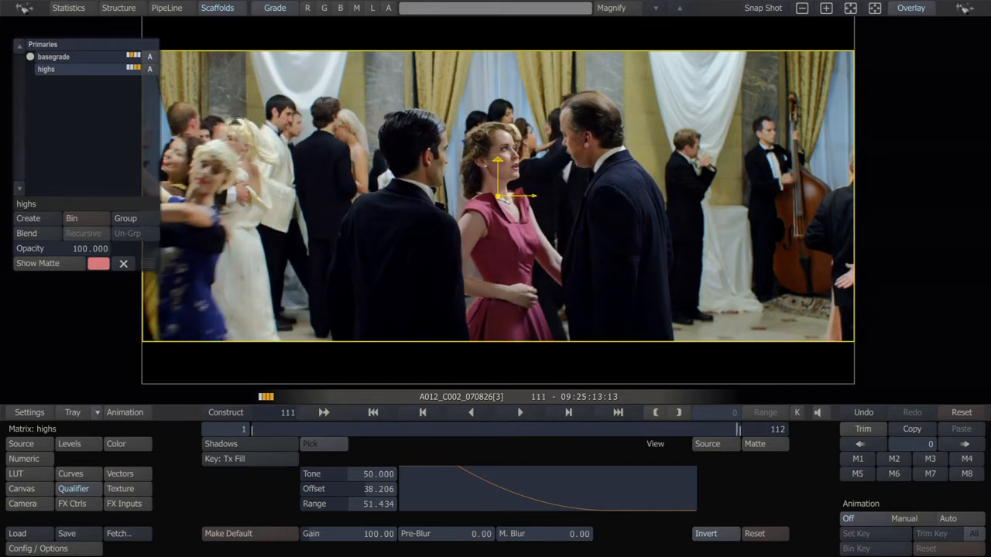
pyautogui.click(521, 412)
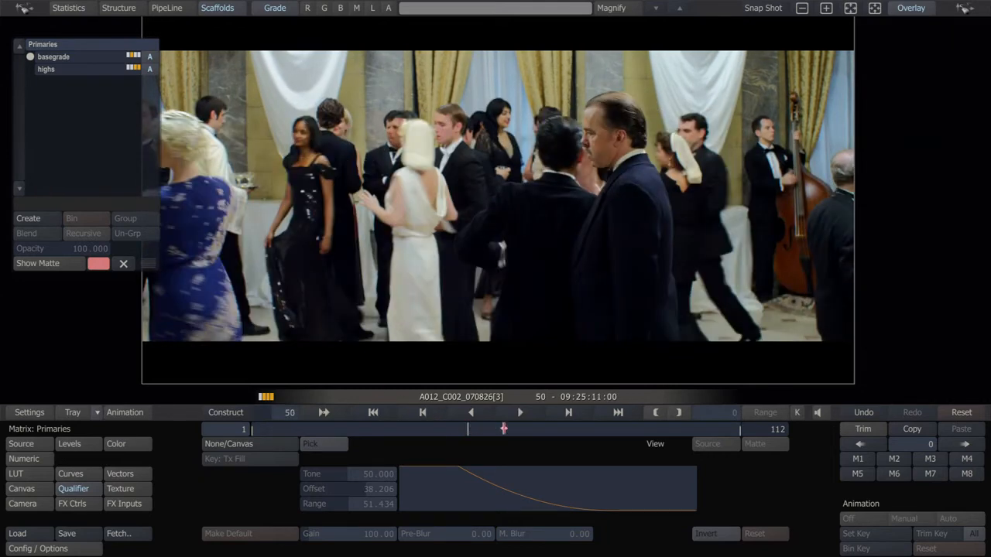
# - Move to frame 96 with the red-dress woman facing camera and select the highs scaffold
pyautogui.moveTo(504, 427); pyautogui.dragTo(668, 427)
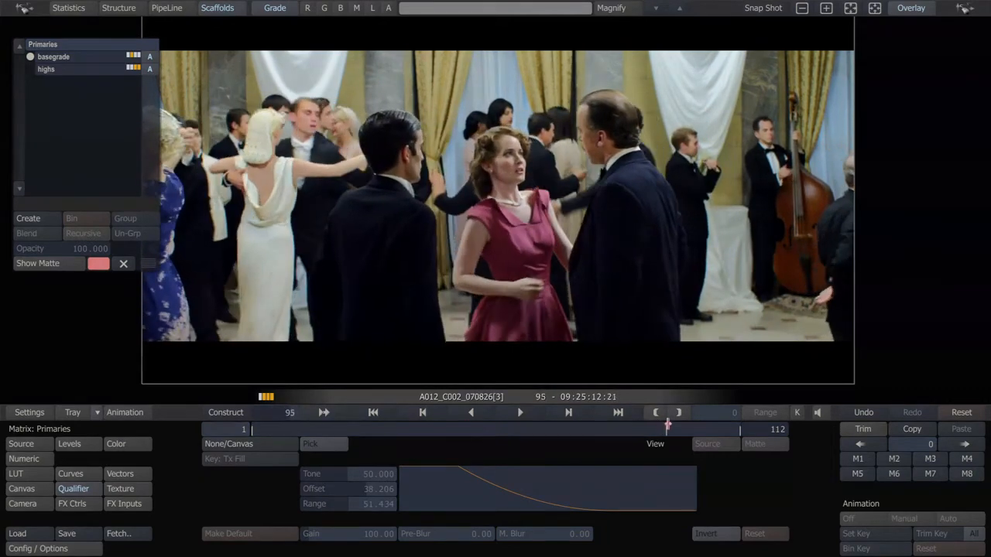
pyautogui.click(521, 412)
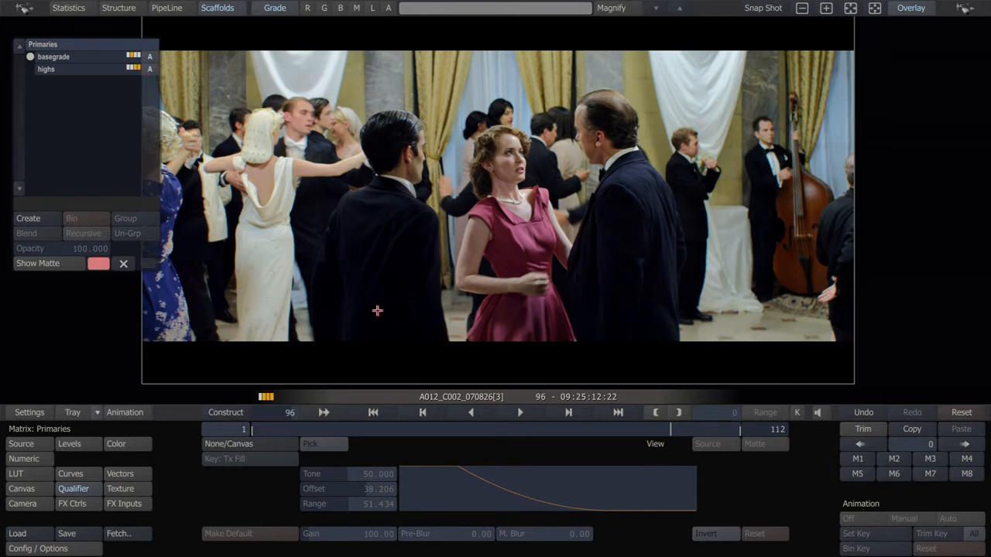
pyautogui.click(71, 473)
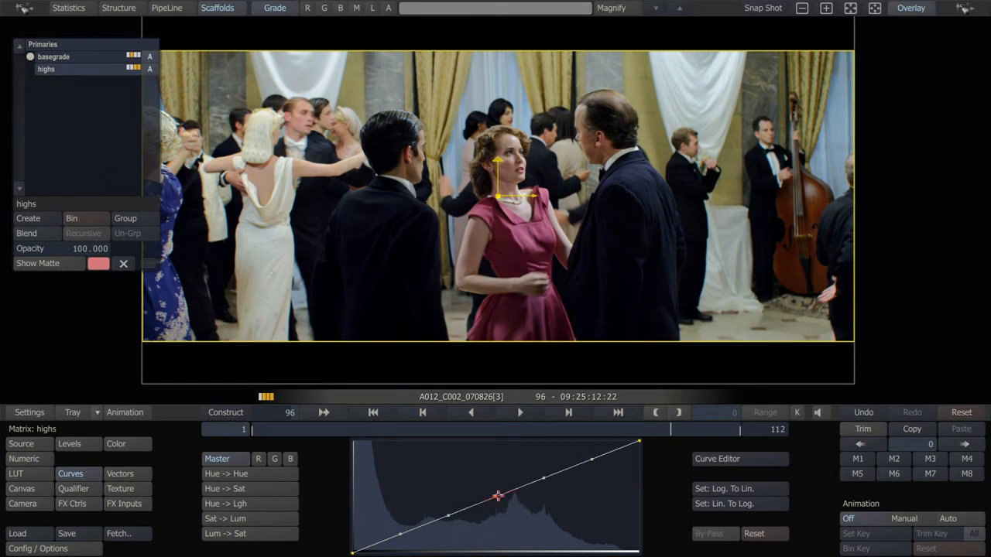
# - Pull down the highlight section of the highs master curve to recover curtain detail
pyautogui.moveTo(498, 495); pyautogui.dragTo(545, 488)
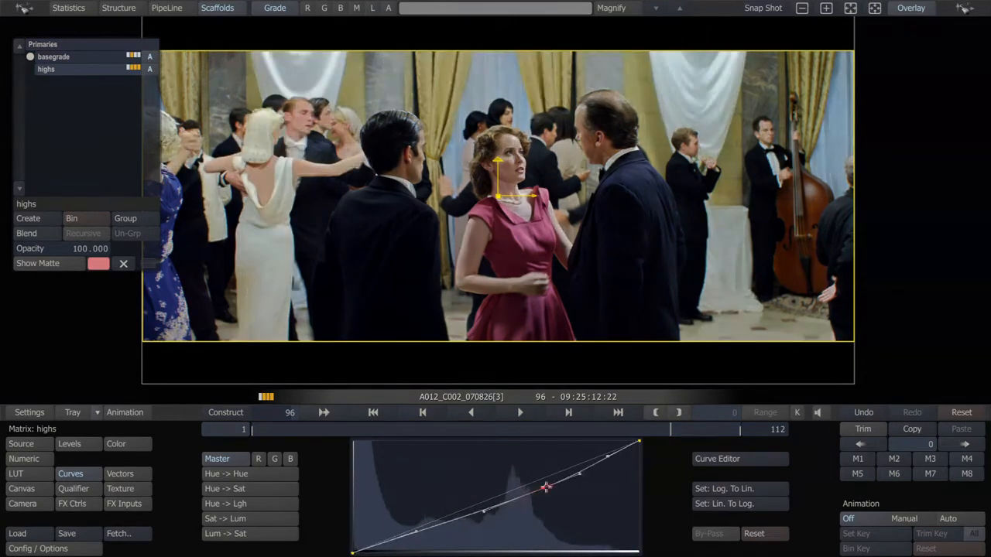
pyautogui.moveTo(545, 488); pyautogui.dragTo(561, 506)
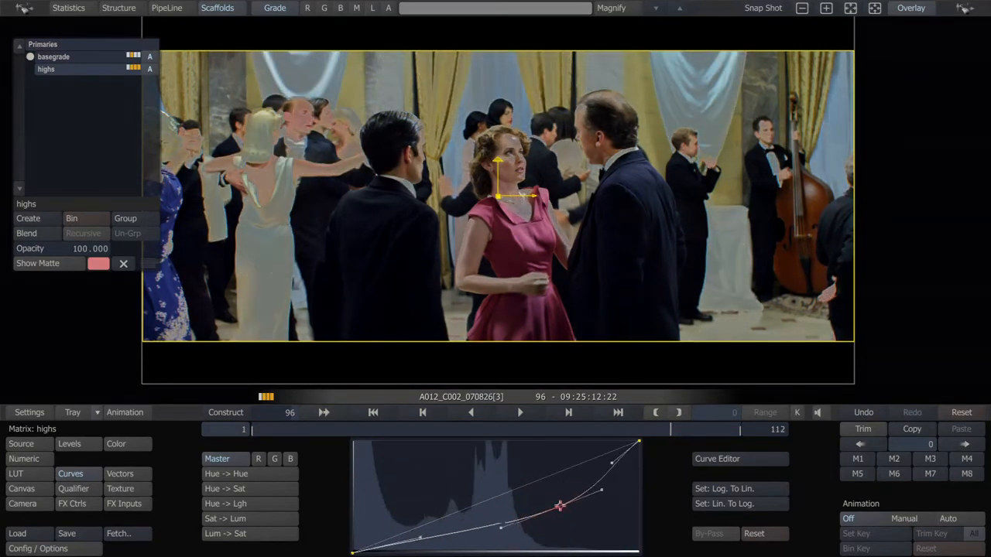
pyautogui.moveTo(561, 508); pyautogui.dragTo(523, 457)
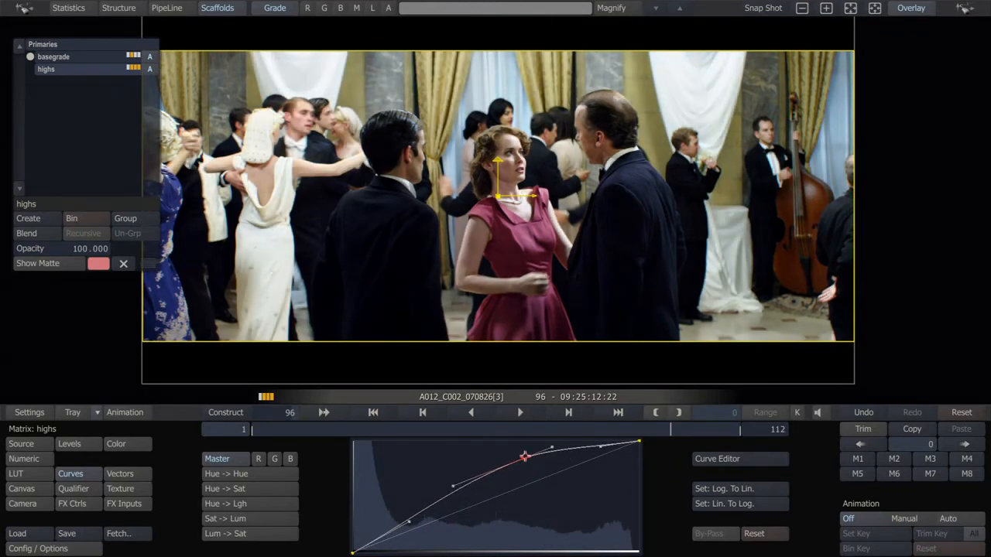
pyautogui.moveTo(524, 457); pyautogui.dragTo(529, 462)
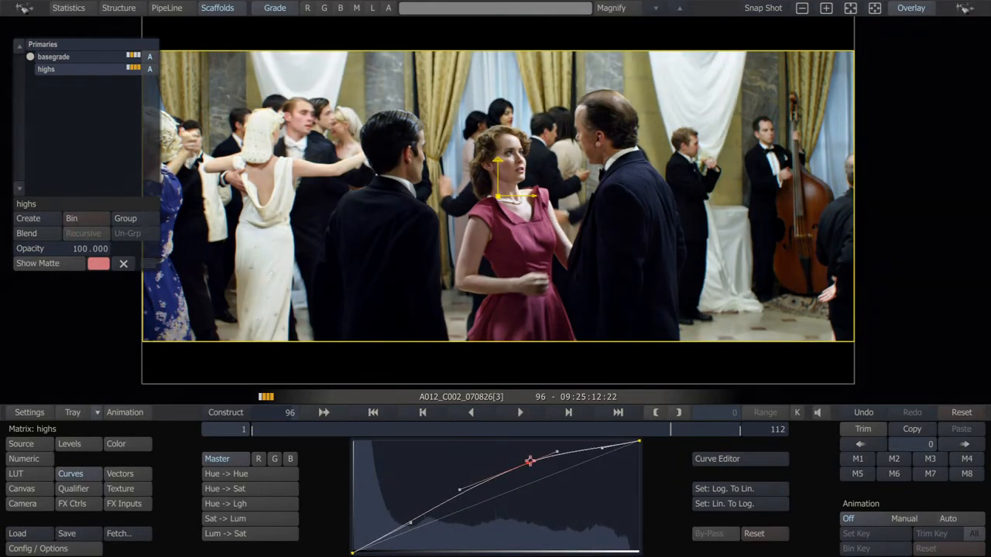
# - Reposition the lower and middle curve points and settle the highs curve's final shape
pyautogui.moveTo(530, 462); pyautogui.dragTo(442, 499)
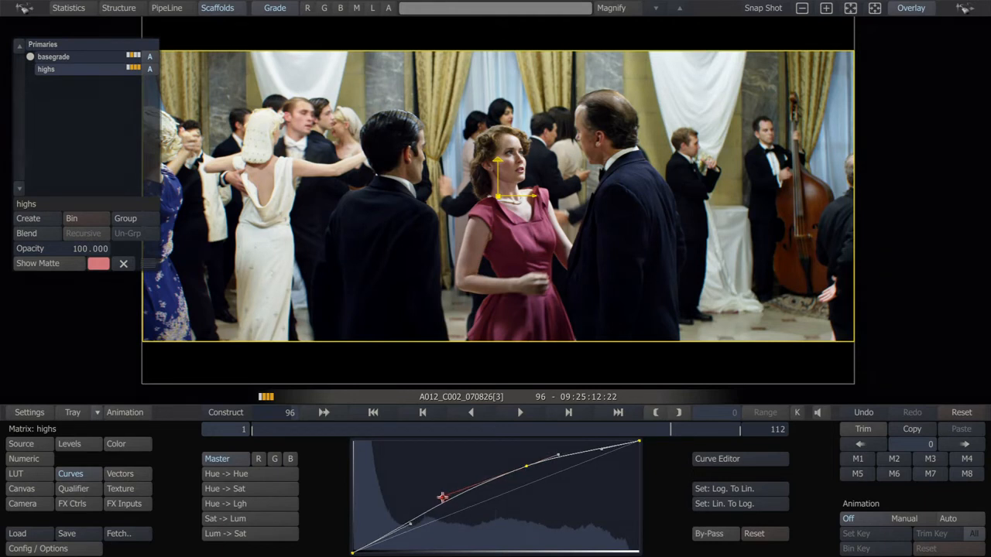
pyautogui.moveTo(442, 498); pyautogui.dragTo(527, 468)
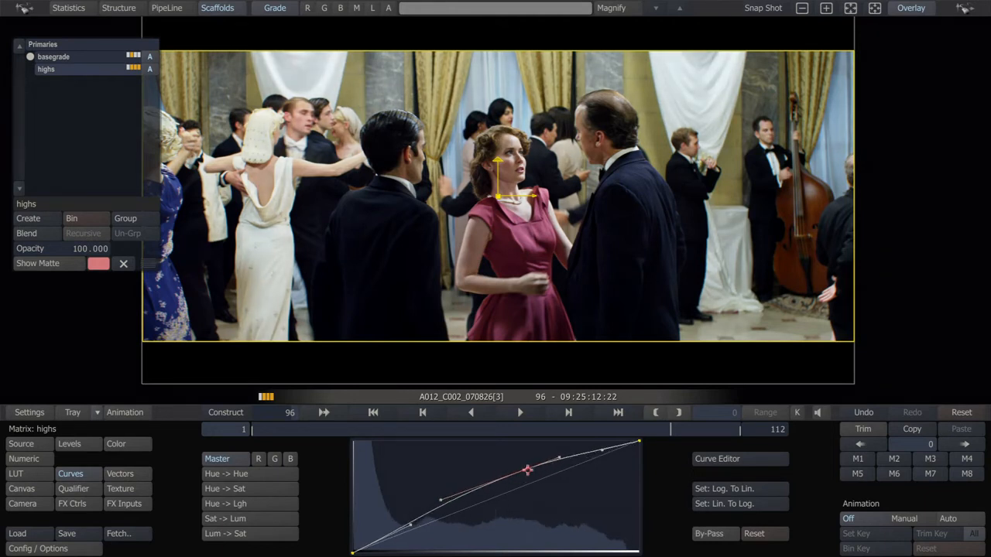
pyautogui.moveTo(526, 471); pyautogui.dragTo(569, 457)
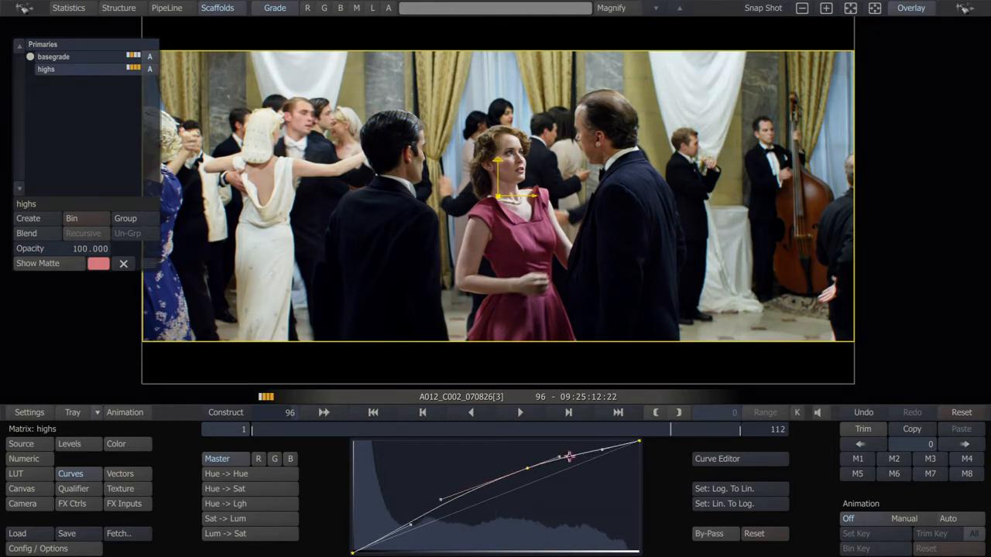
pyautogui.moveTo(570, 455); pyautogui.dragTo(529, 471)
pyautogui.write('overall')
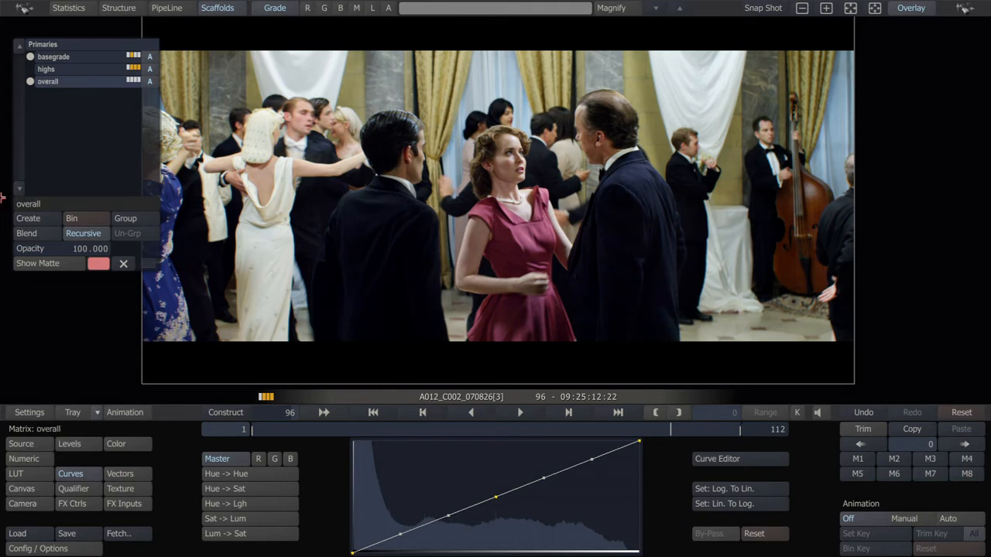
# - Balance the overall scaffold with the Gamma and Gain wheels and check an earlier frame
pyautogui.click(116, 443)
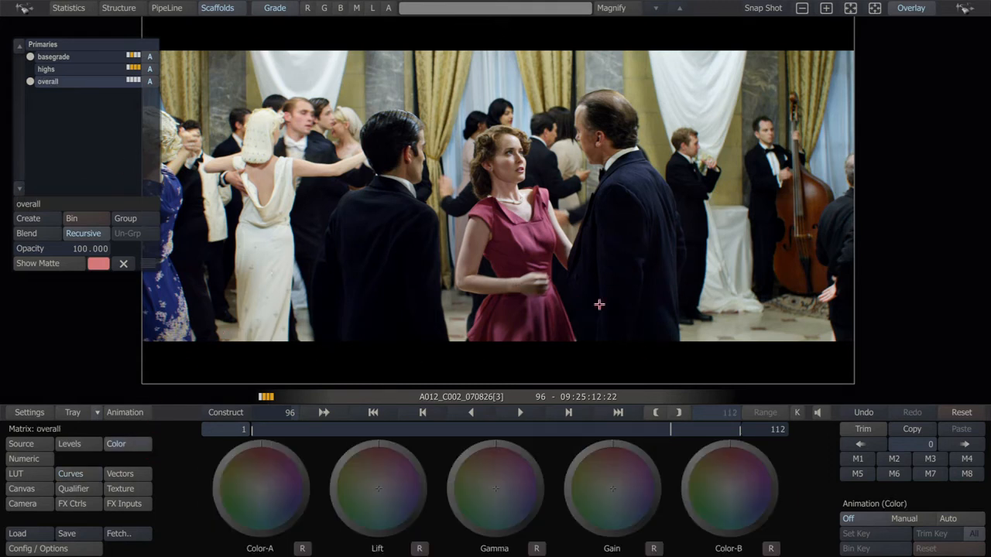
pyautogui.moveTo(596, 372)
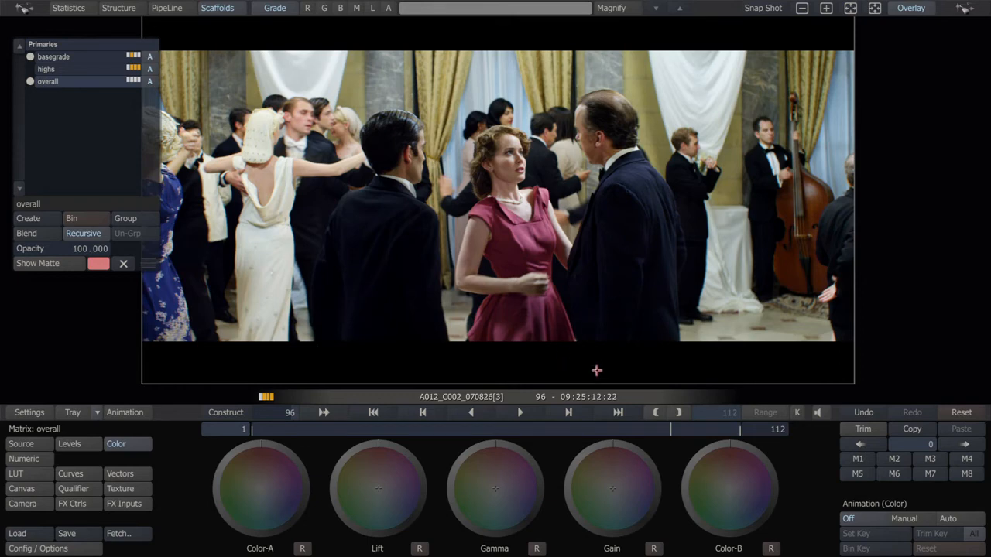
pyautogui.moveTo(617, 270)
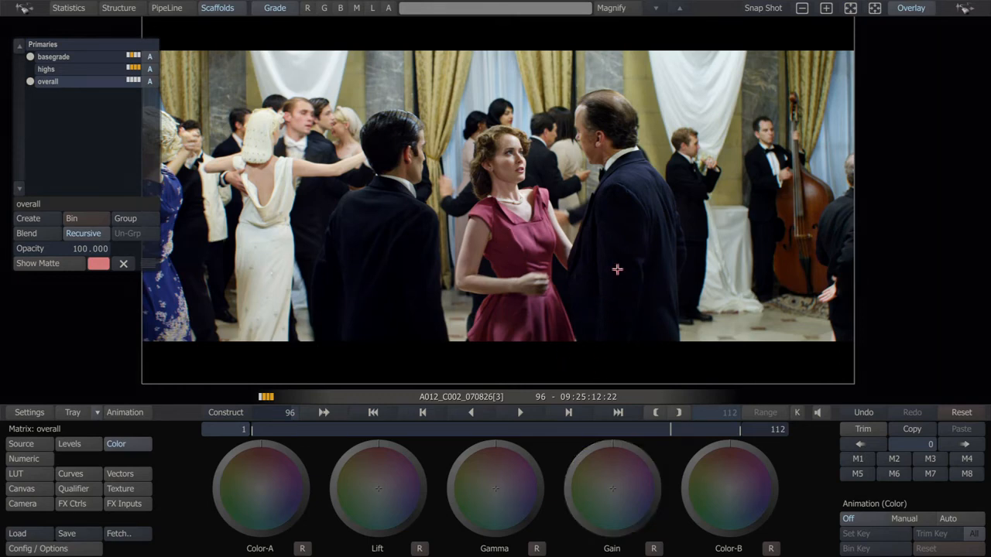
pyautogui.click(494, 488)
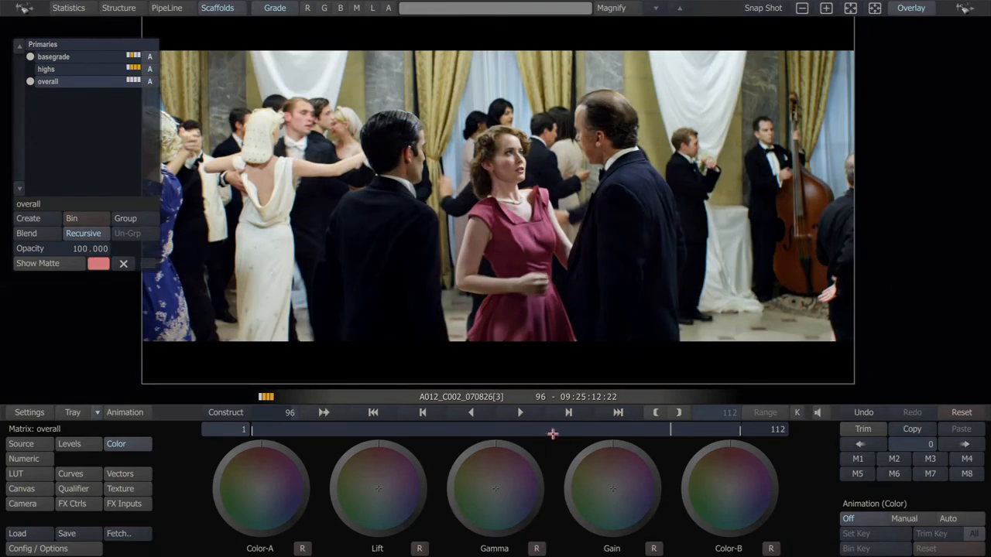
pyautogui.click(612, 488)
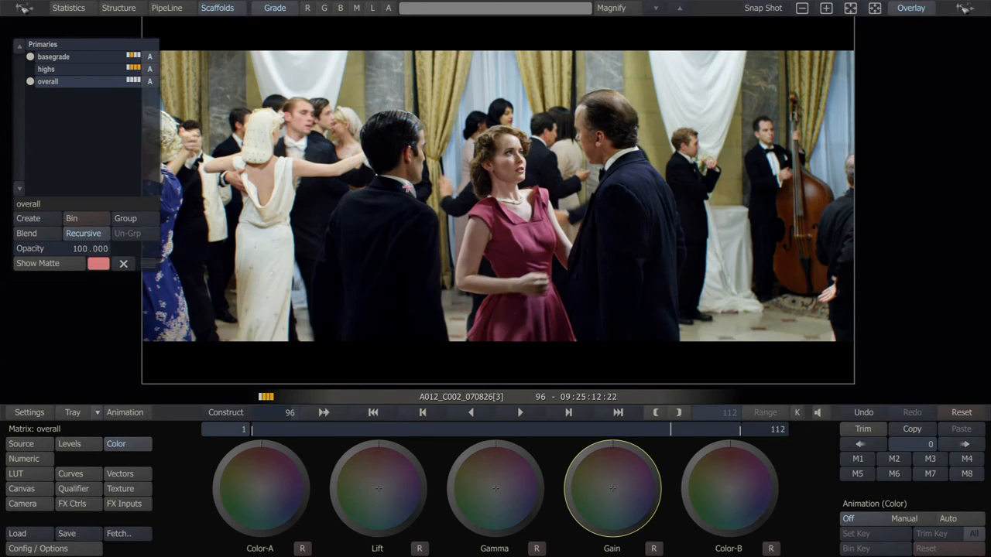
pyautogui.moveTo(678, 275)
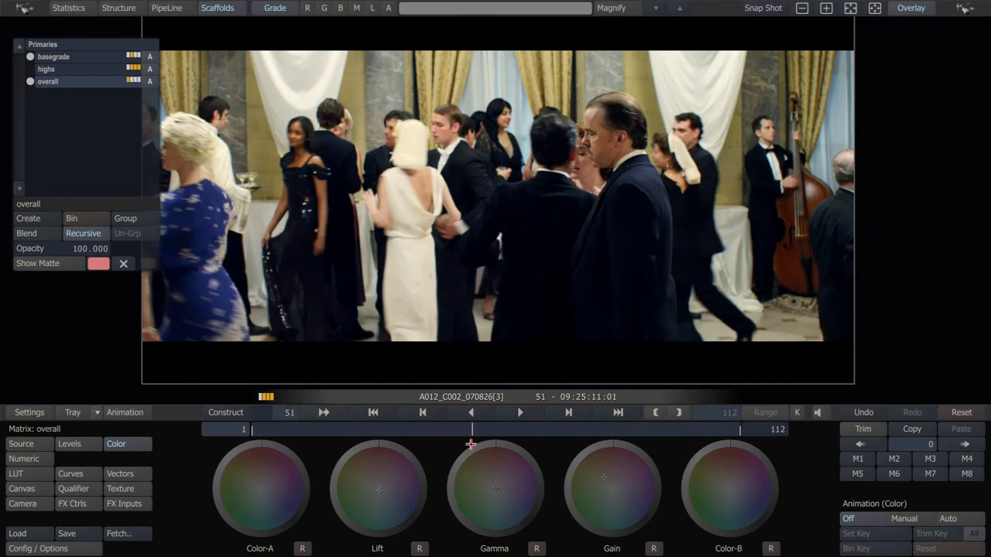
pyautogui.click(521, 412)
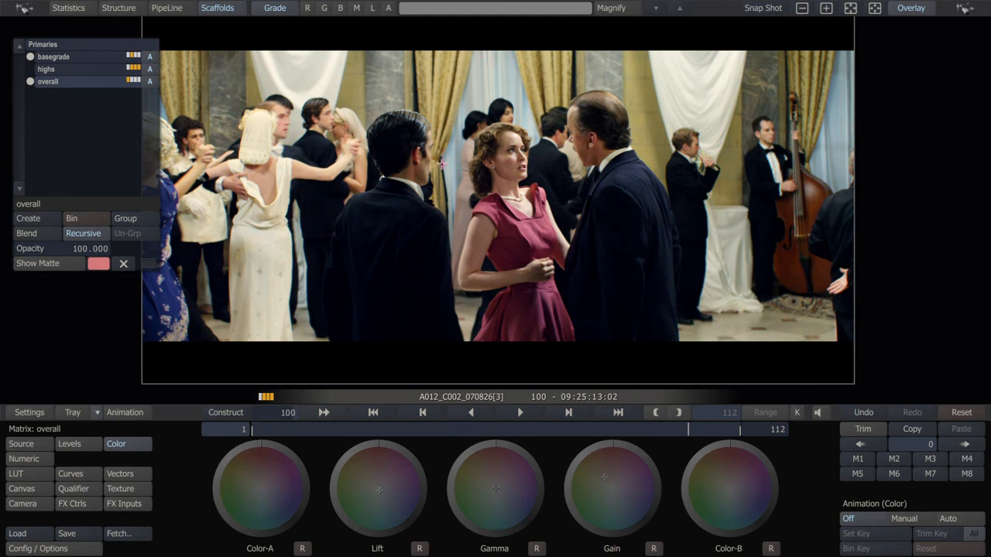
pyautogui.moveTo(224, 72)
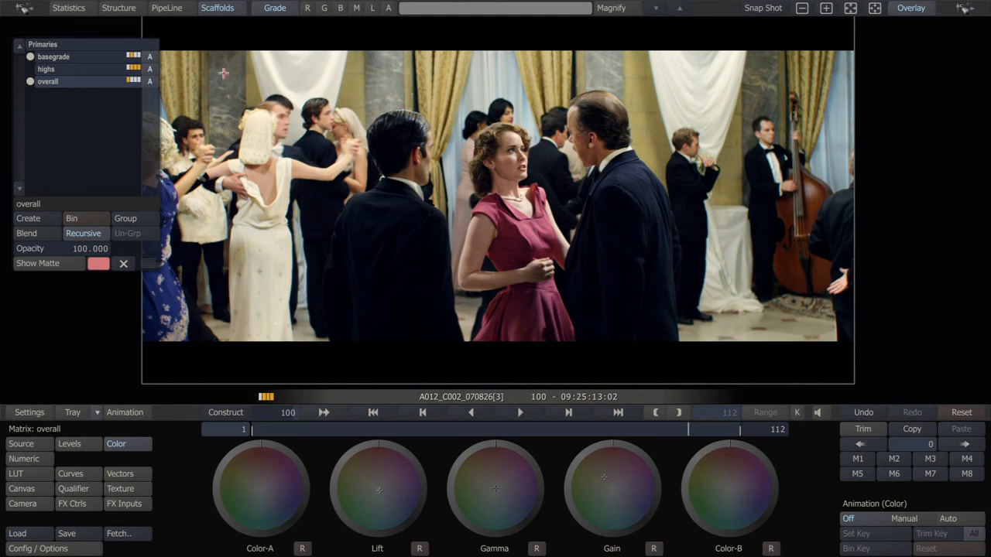
pyautogui.moveTo(325, 216)
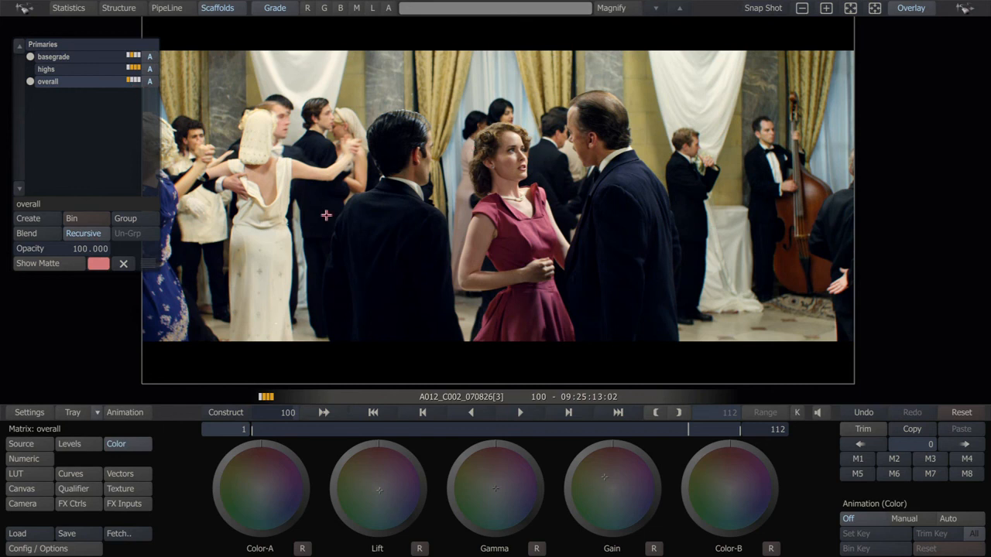
pyautogui.moveTo(705, 271)
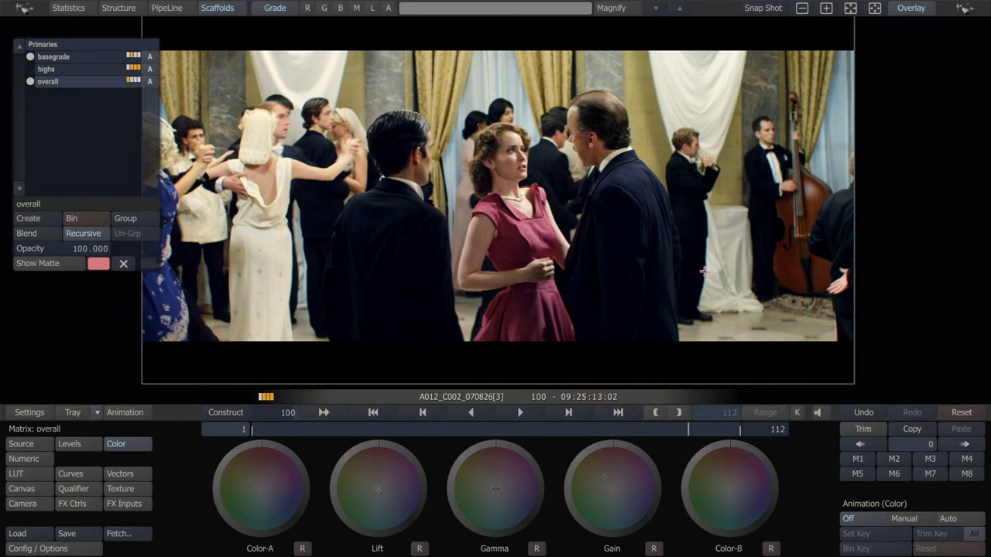